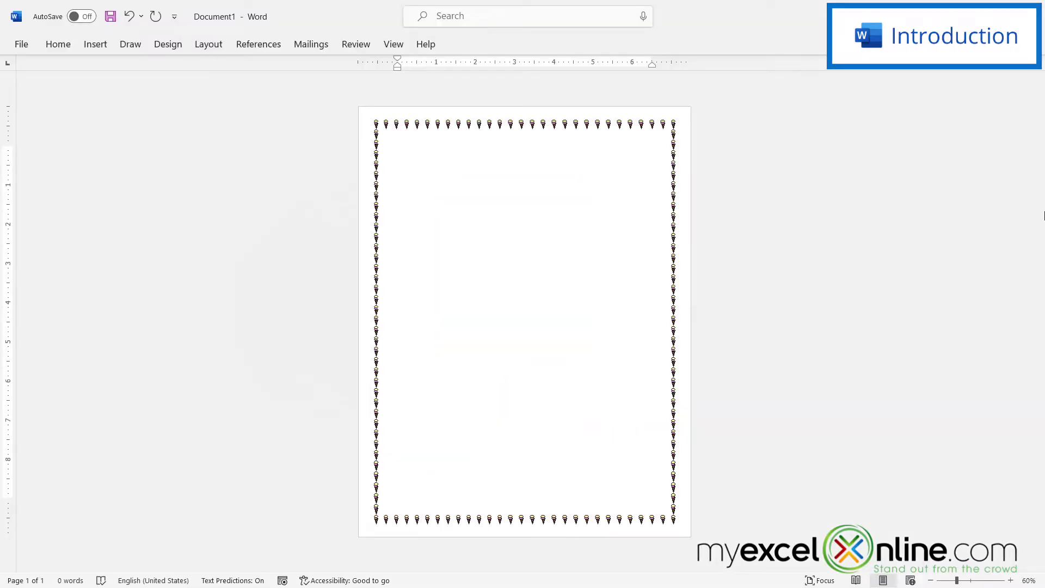
Step: Create a new blank Word document from the File menu
left_click(398, 149)
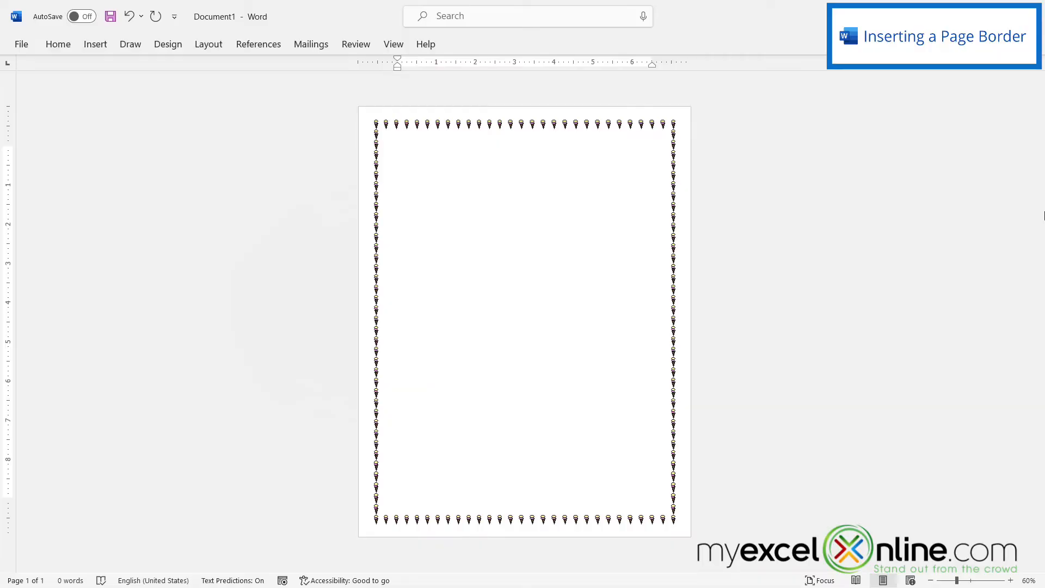
left_click(398, 148)
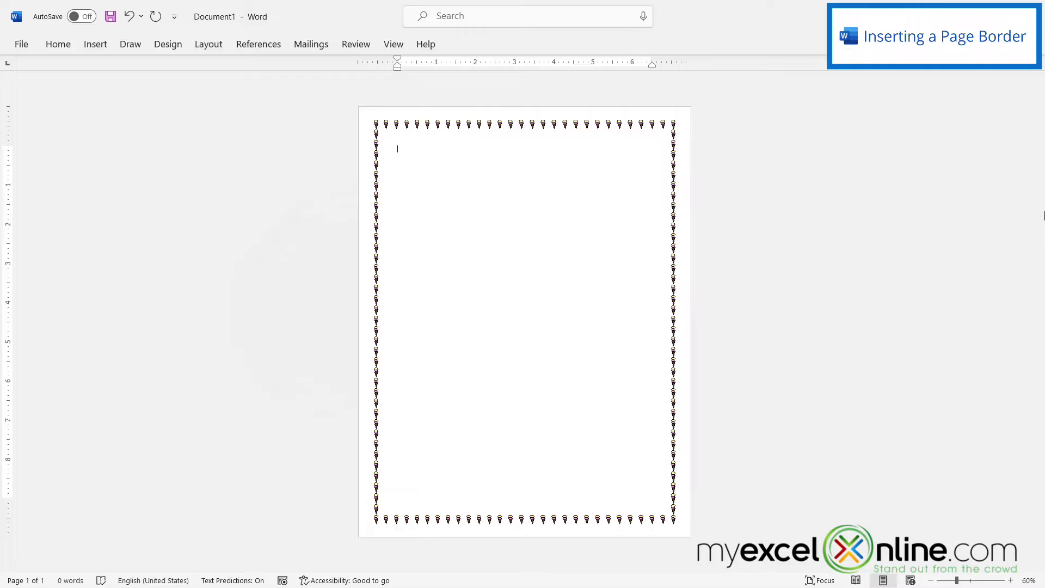
left_click(20, 44)
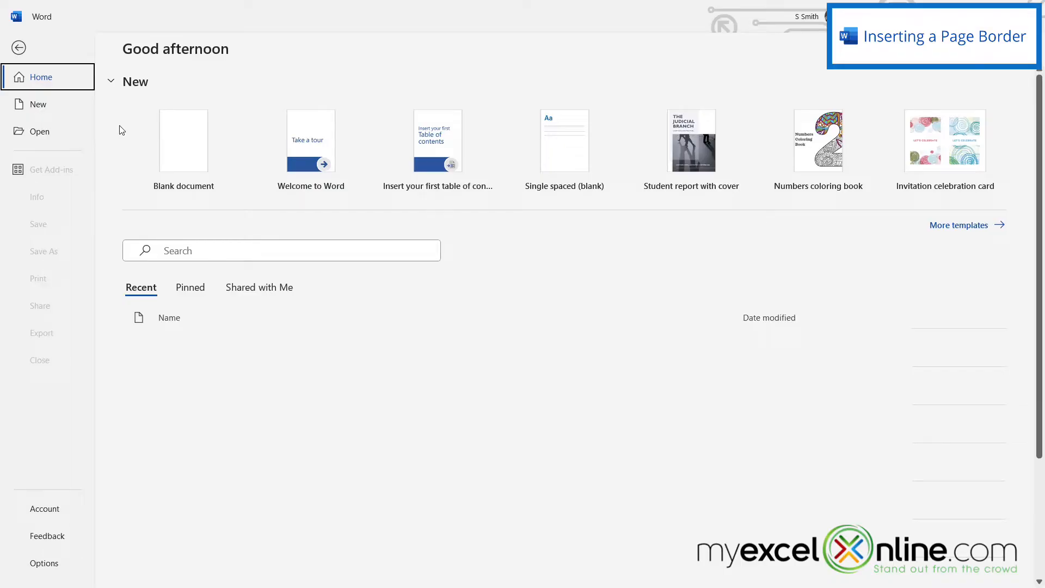
mouse_move(183, 140)
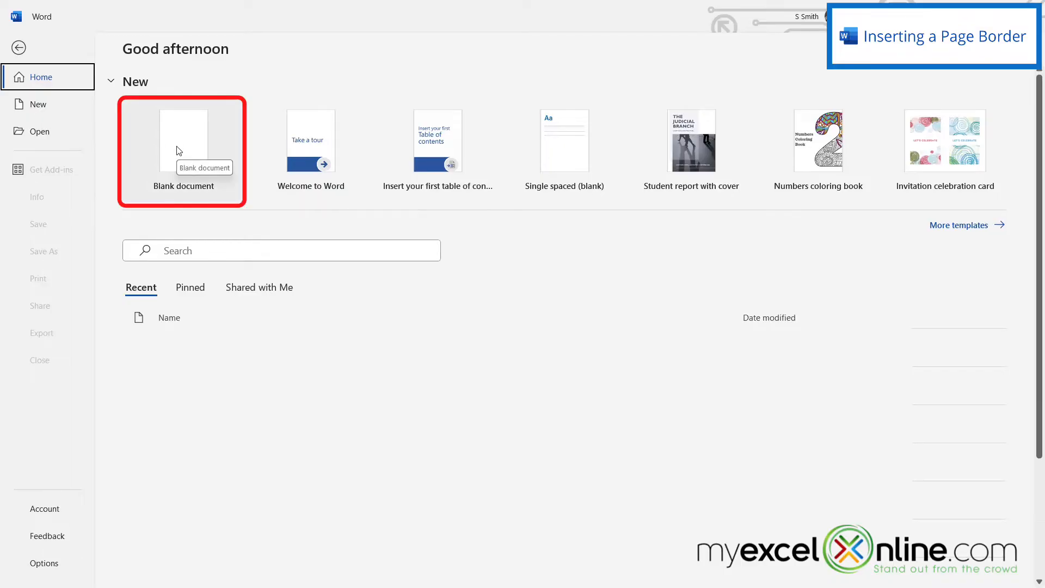
left_click(183, 141)
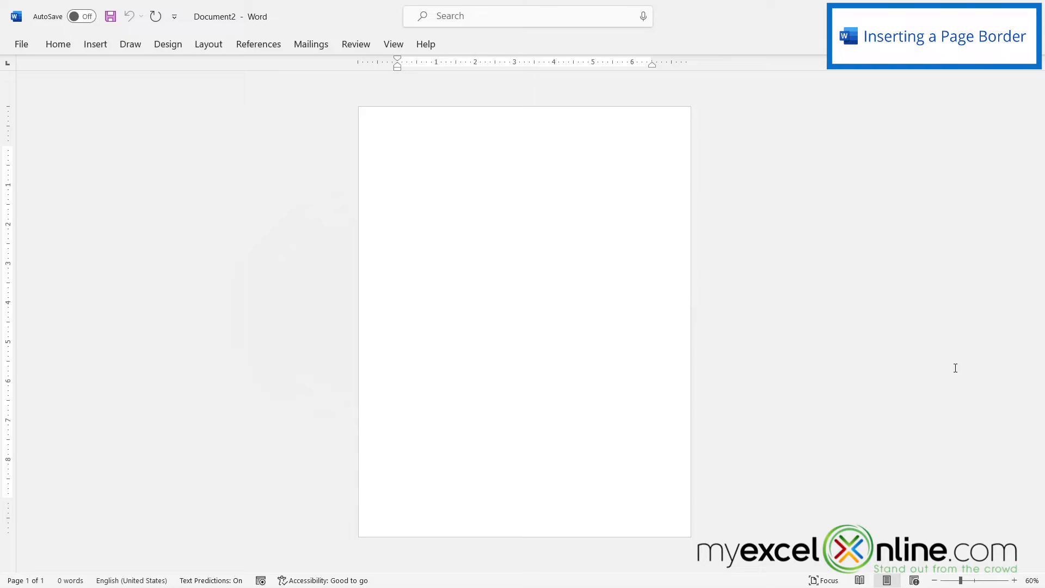
mouse_move(837, 312)
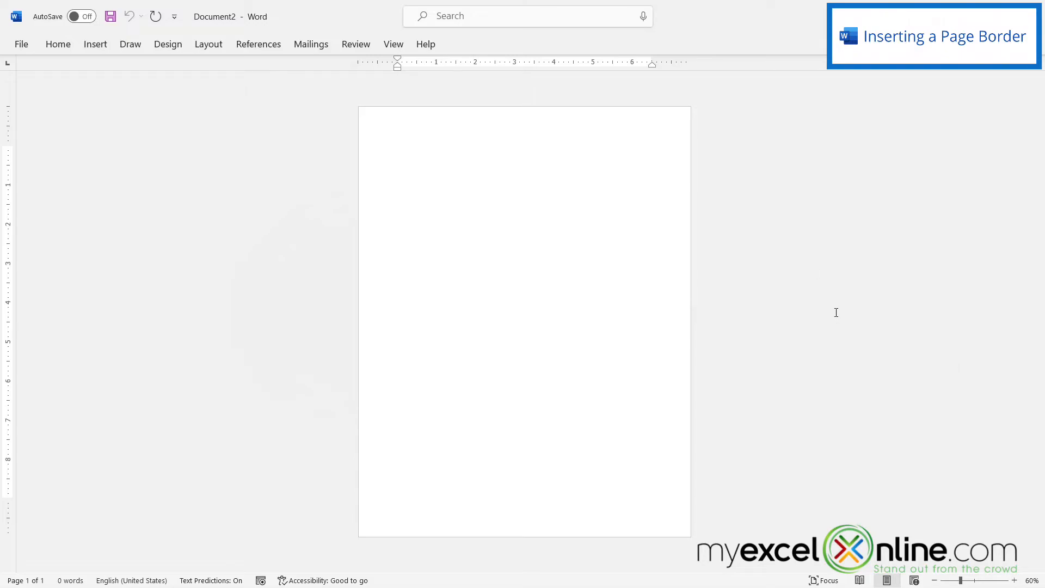
mouse_move(846, 320)
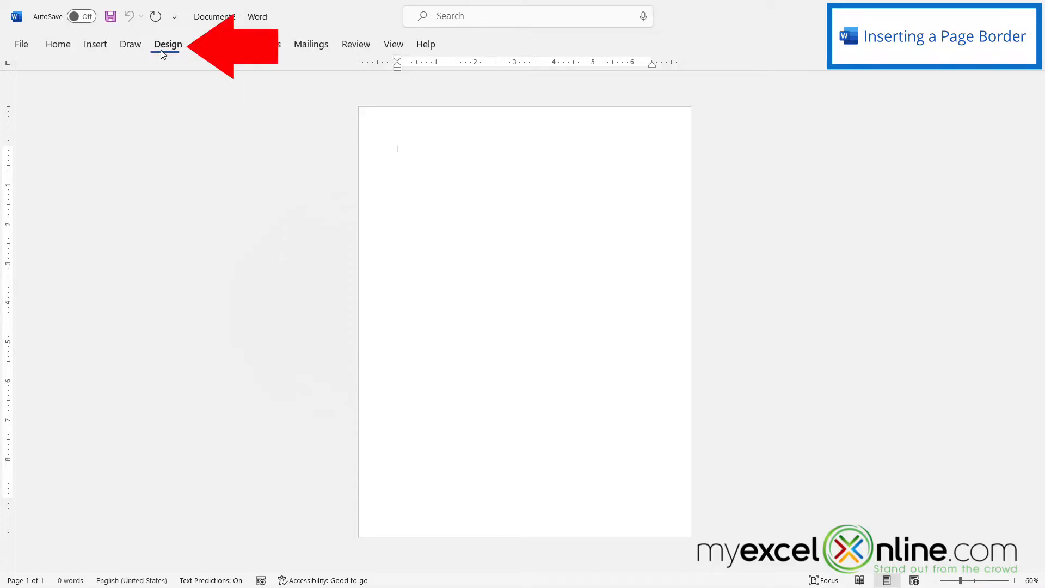
Step: Bring up the Page Borders dialog from the Design tab
left_click(168, 44)
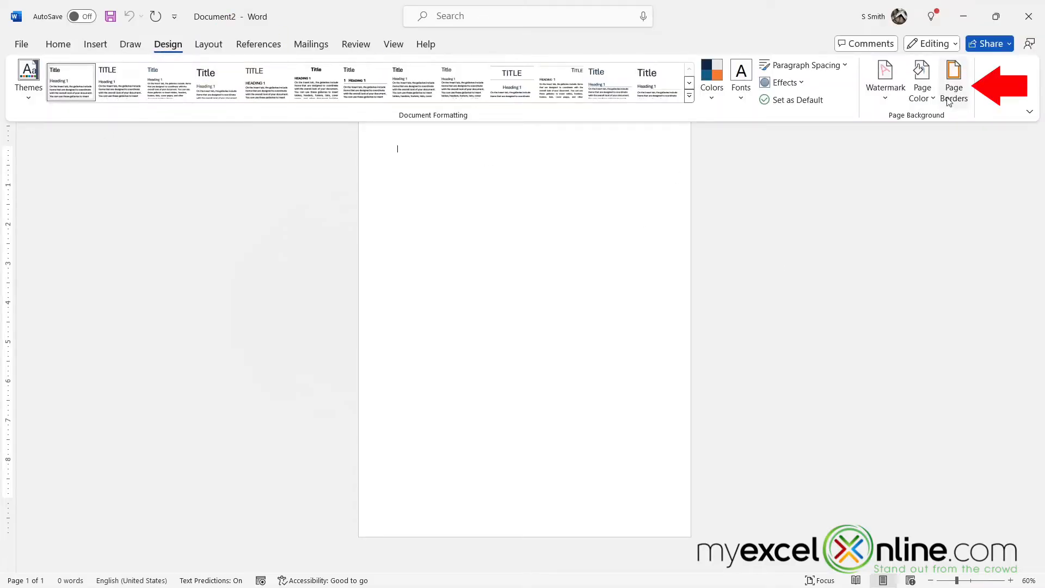
left_click(954, 80)
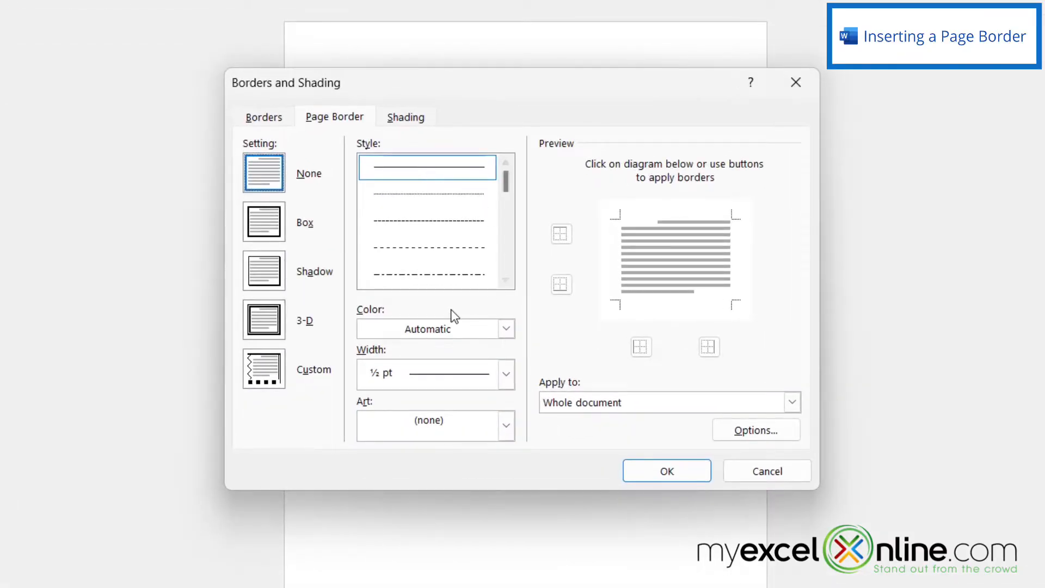
mouse_move(365, 417)
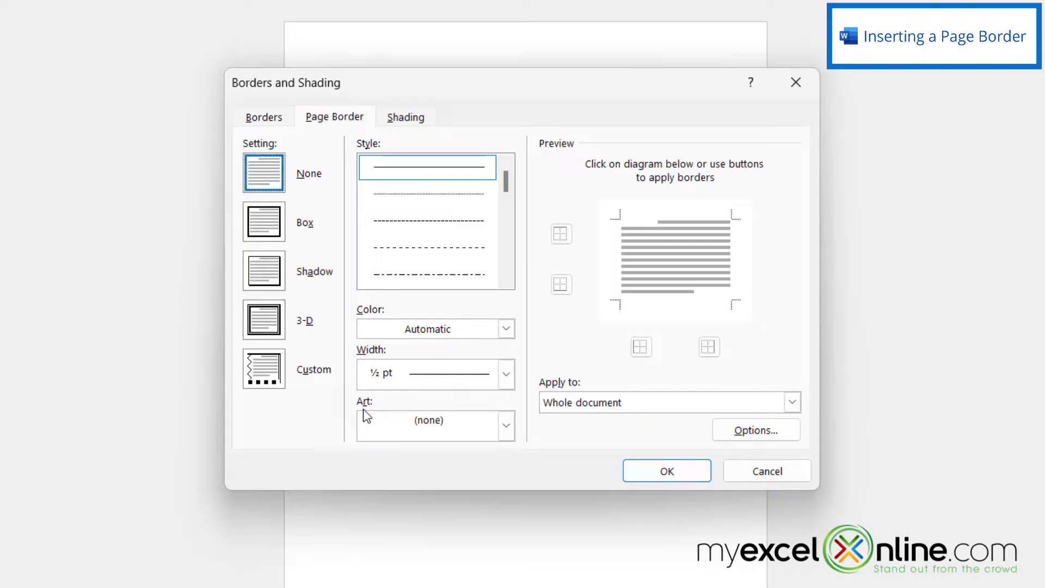
Step: Apply the ice-cream-cone Art border around the whole page
left_click(505, 425)
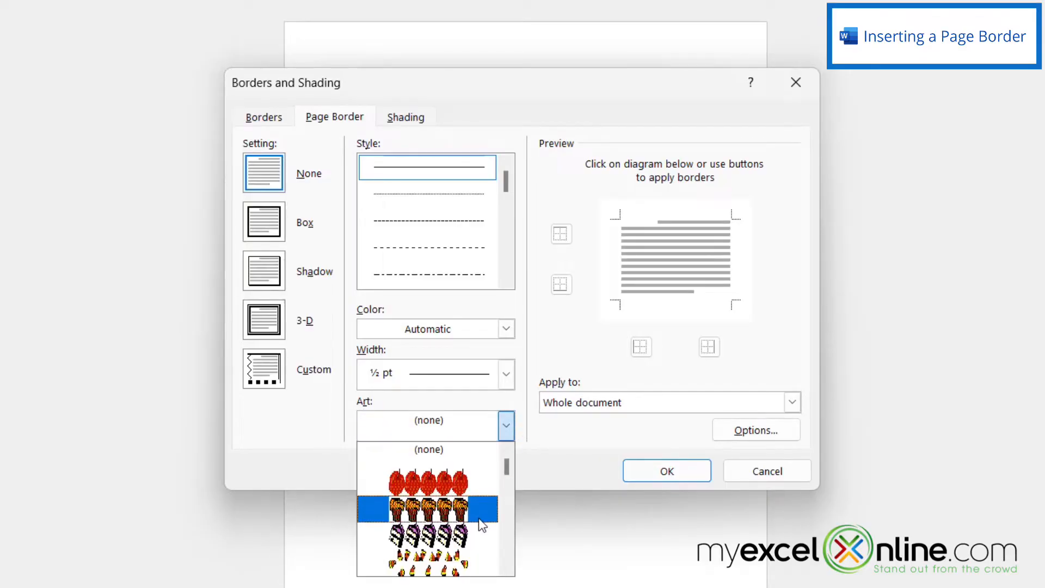
scroll("down", 3)
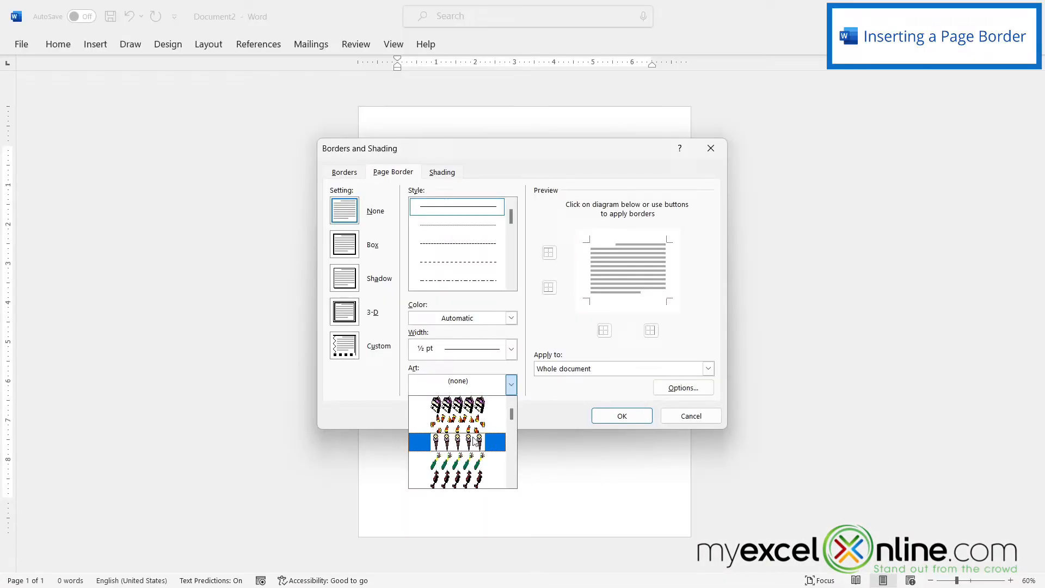
left_click(457, 442)
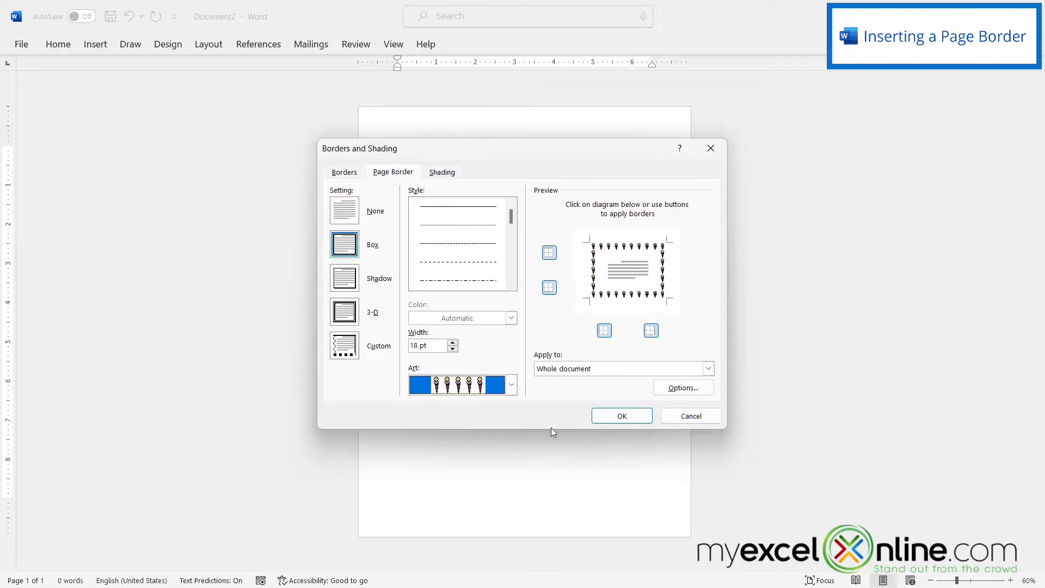
left_click(621, 416)
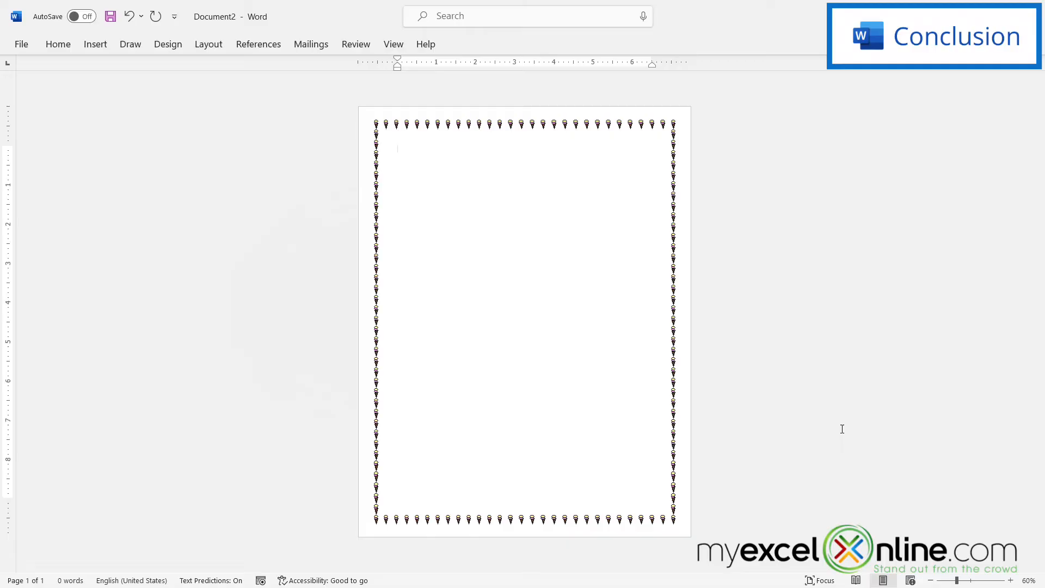
Step: Type "You are in" at the top of the bordered page
type("You are in")
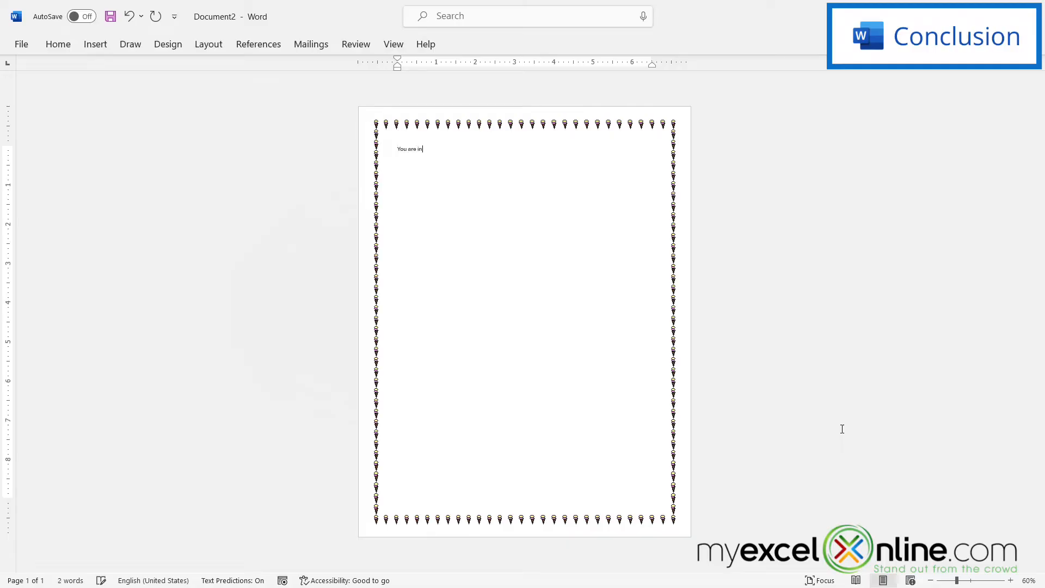